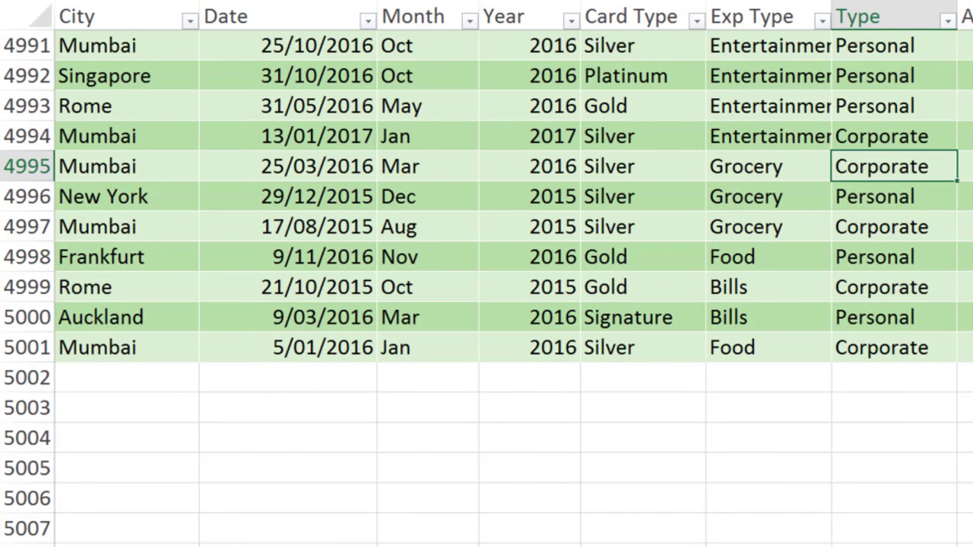
Step: Save the sales workbook to the OneDrive - MaxOffice location
click(94, 520)
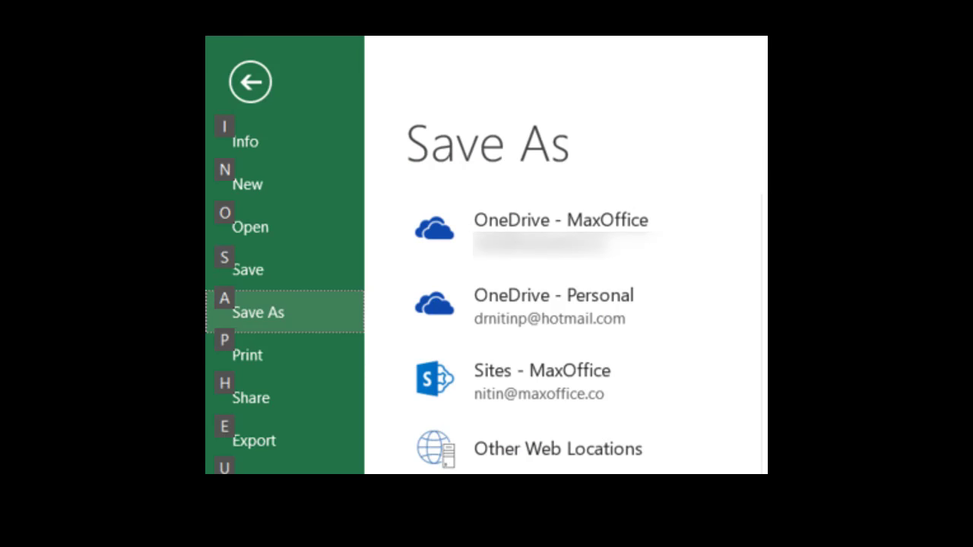
click(561, 231)
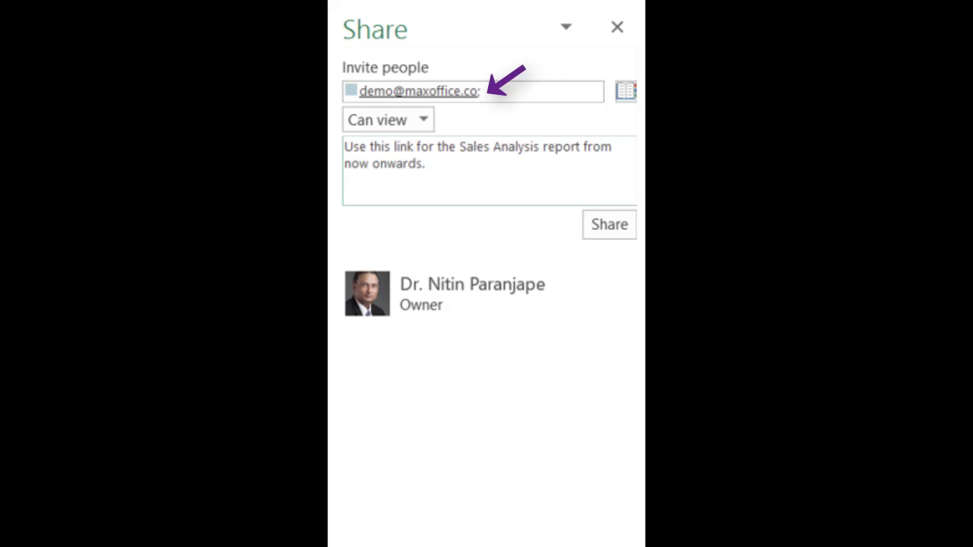
mouse_move(441, 137)
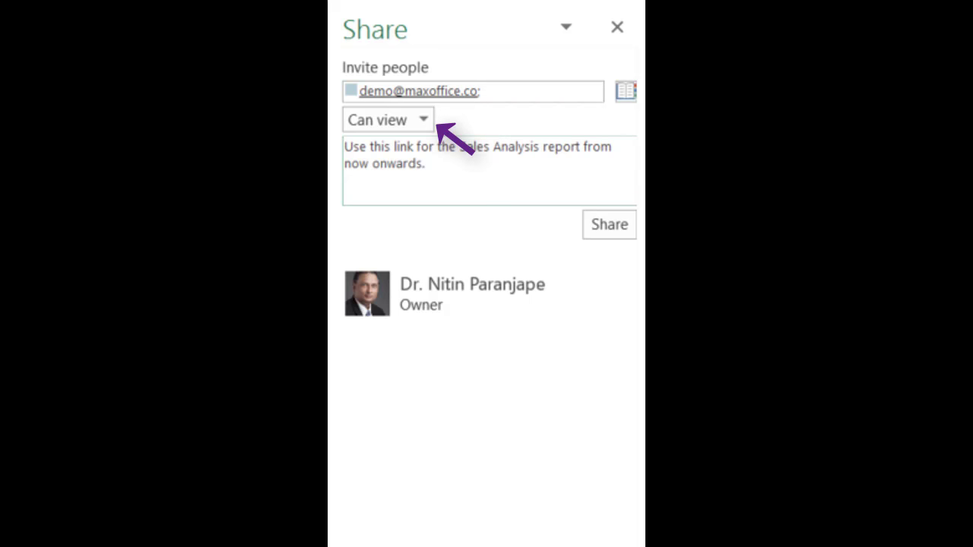
mouse_move(608, 225)
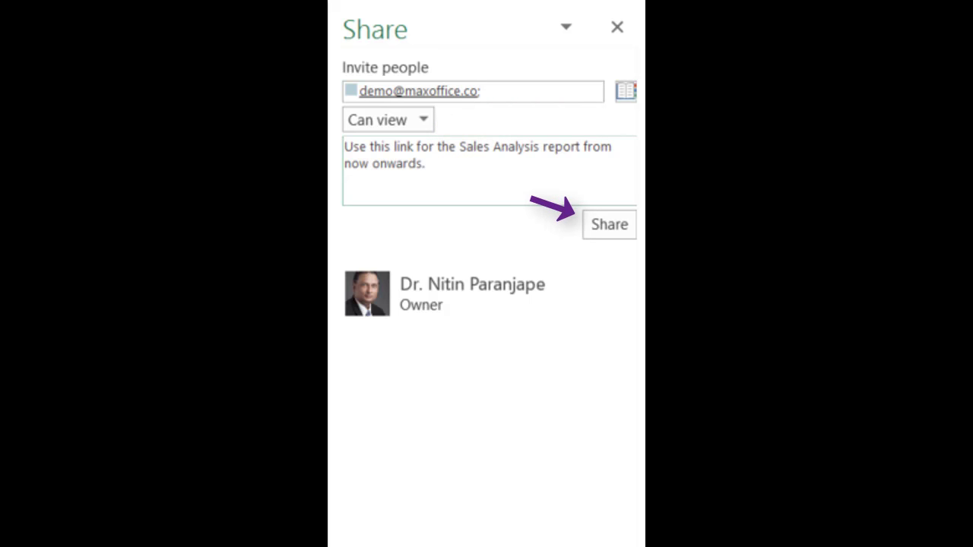
Step: Send the view-only sharing invitation with the Sales Analysis report note
click(609, 225)
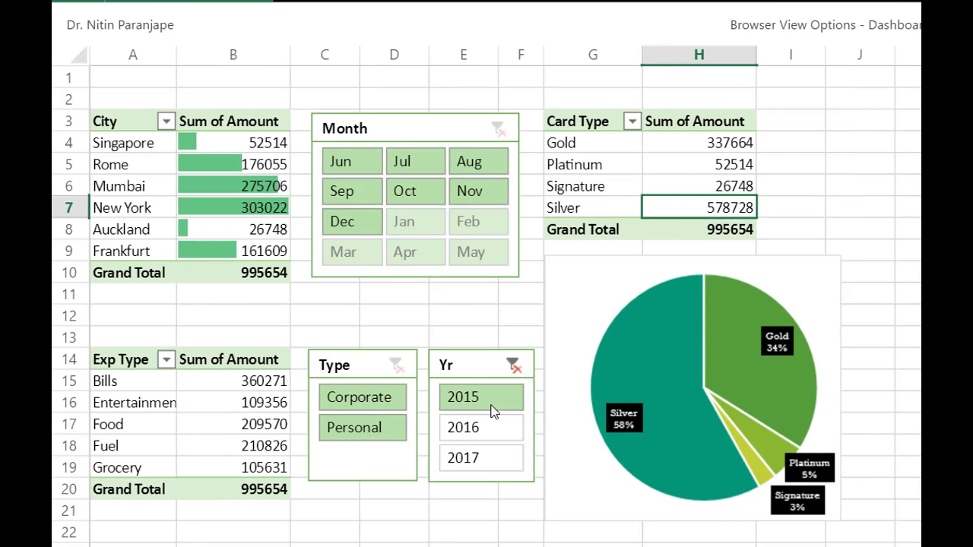
Step: Filter the dashboard to September 2015 and adjust the City filter options
click(341, 192)
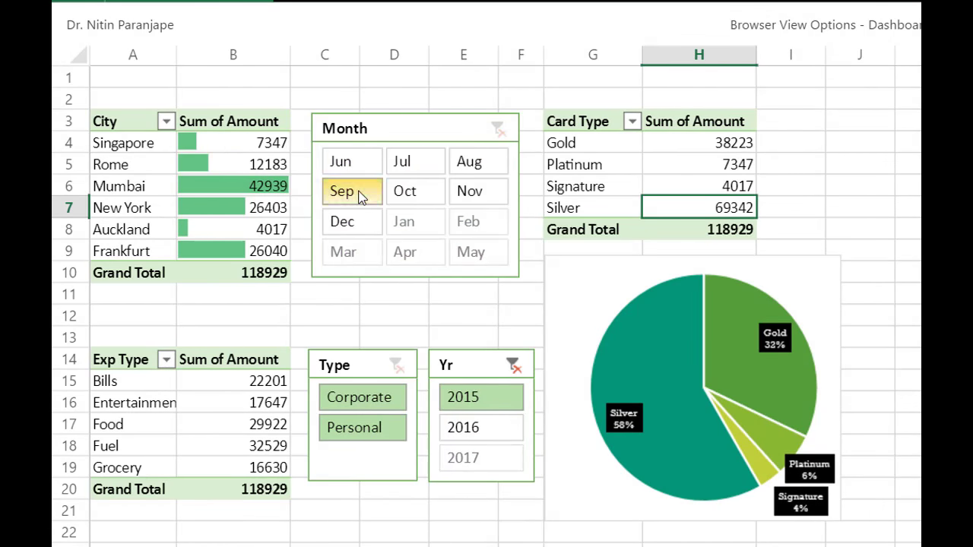
click(166, 122)
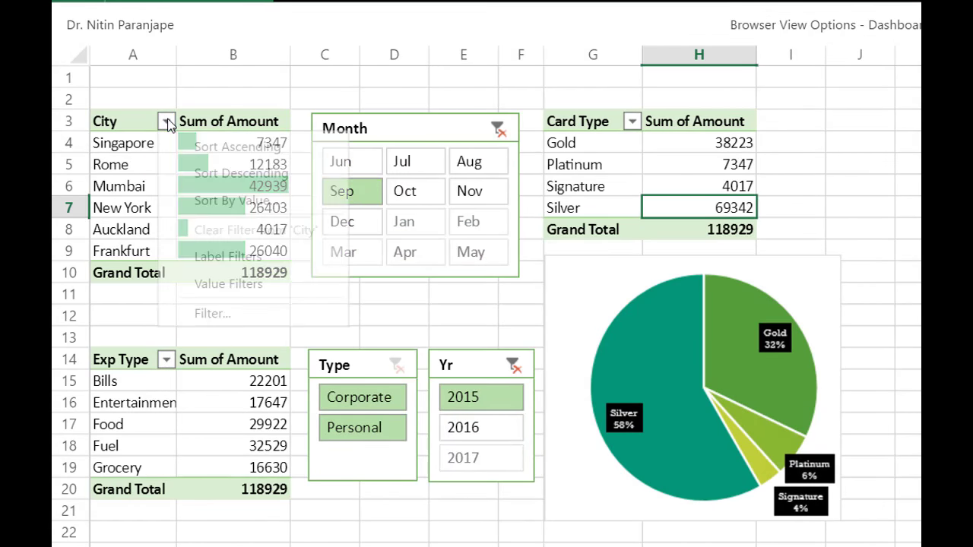
click(213, 313)
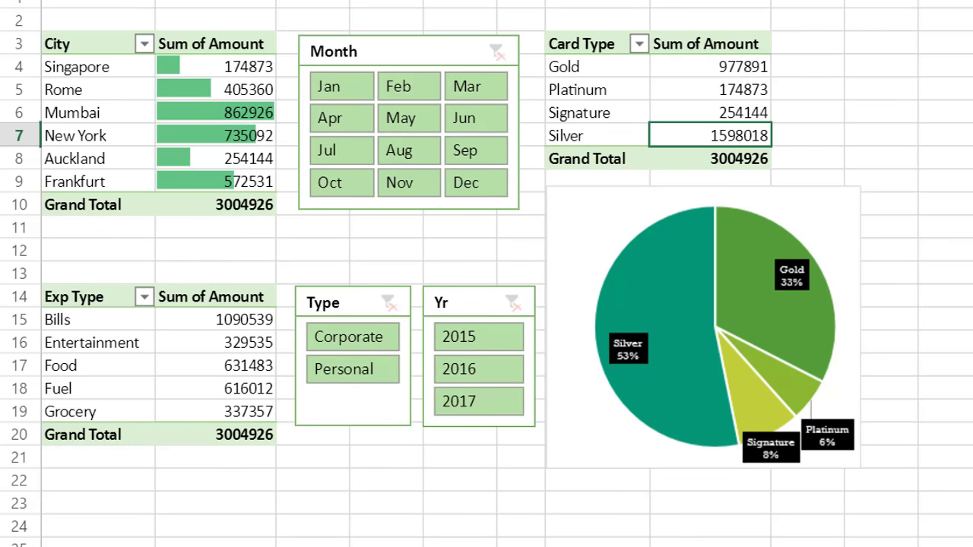
Step: Clear the slicer filters so the dashboard shows the full Grand Total of 3004926
click(350, 529)
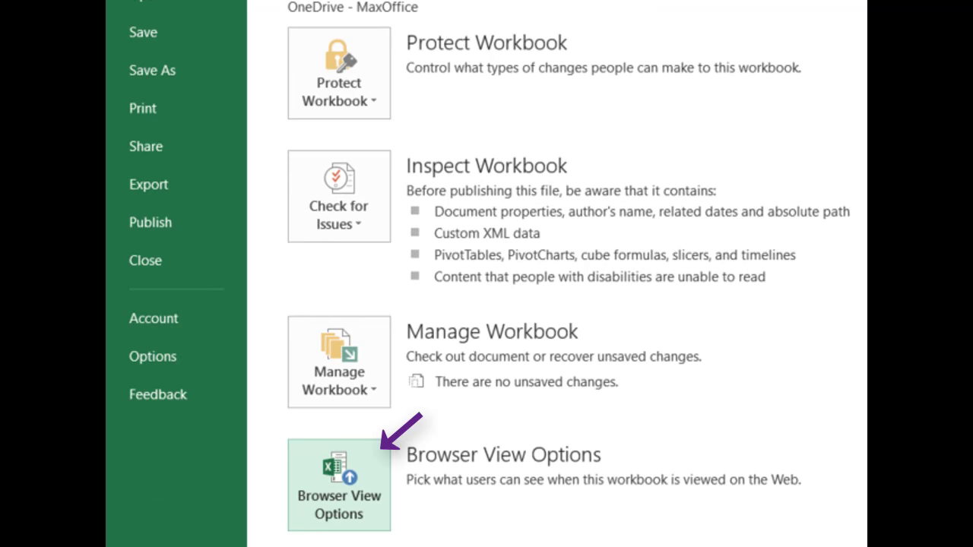
Step: Set Browser View Options to show Sheets with only Dashboard included, Data excluded
click(338, 485)
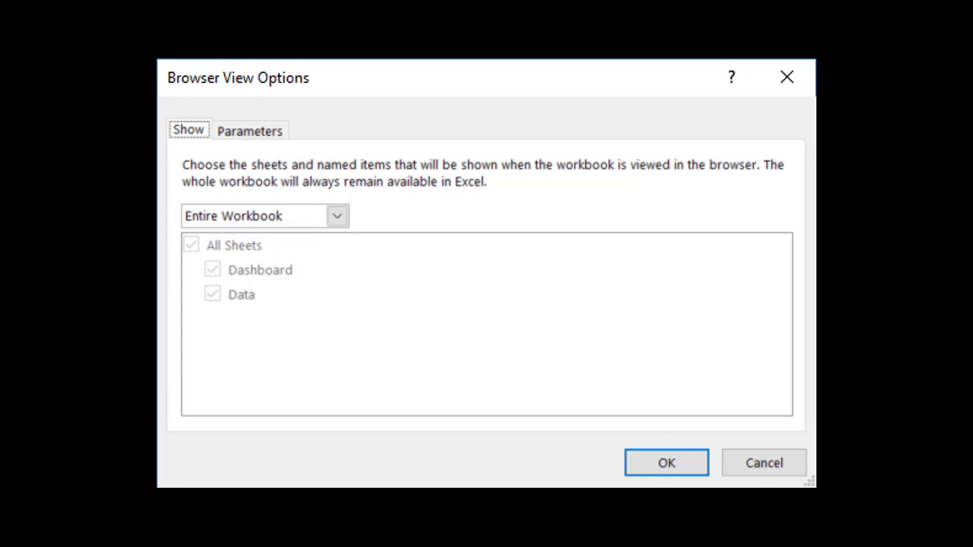
click(338, 216)
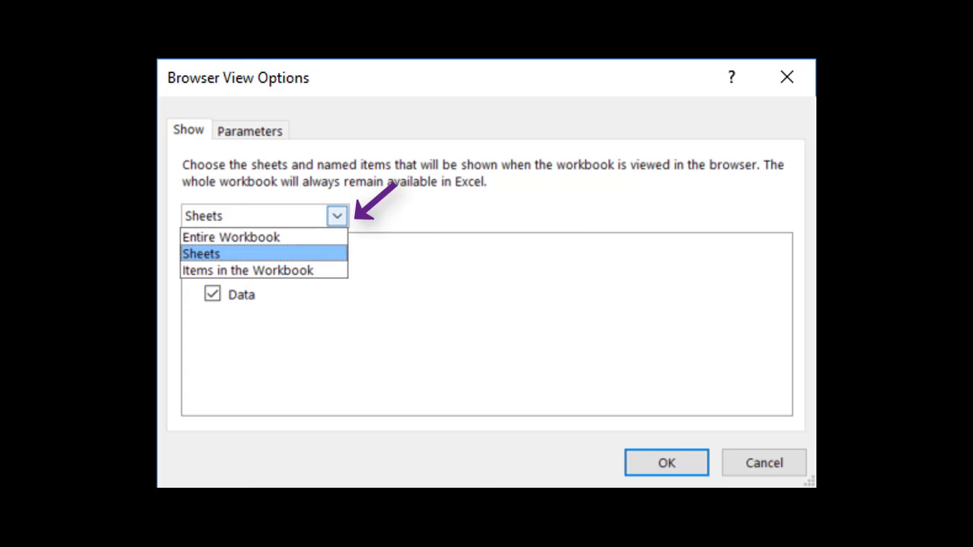
click(200, 253)
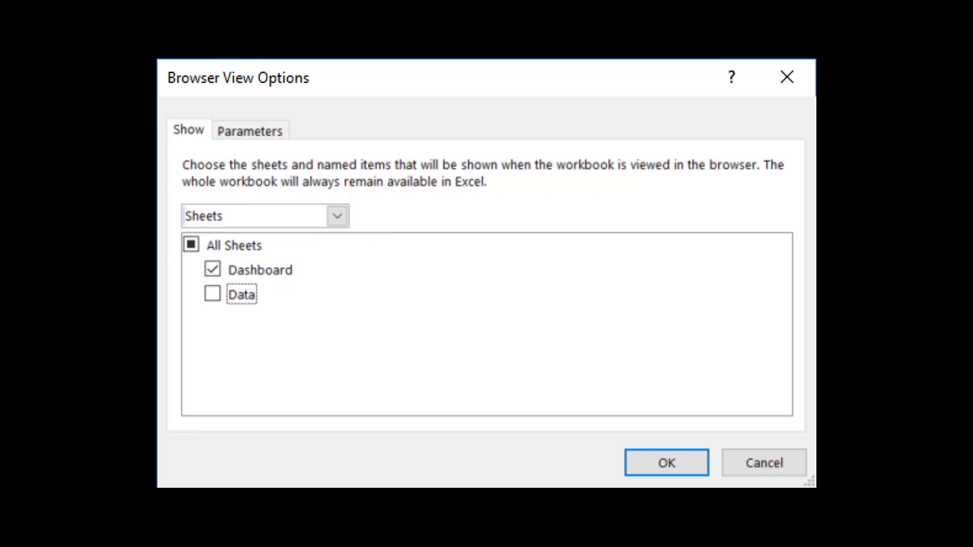
click(666, 463)
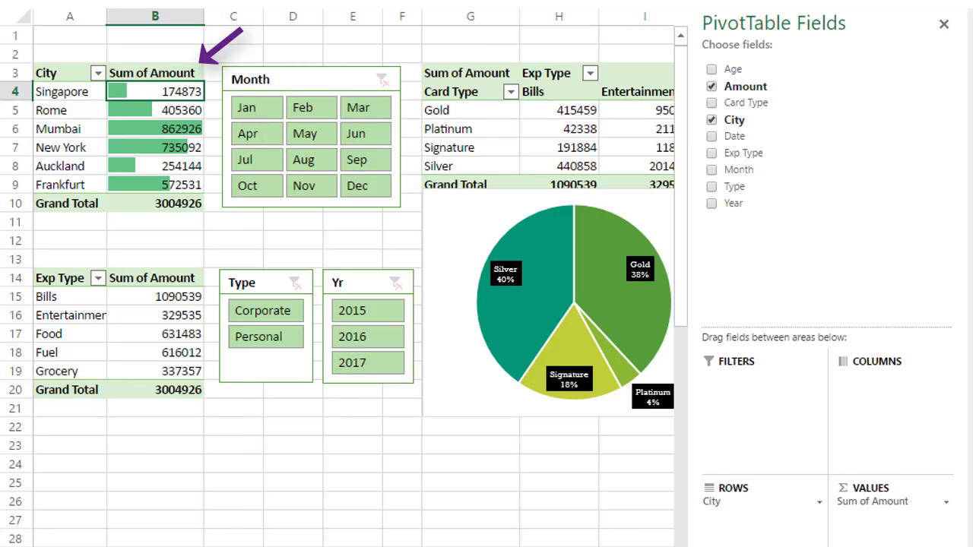
mouse_move(744, 152)
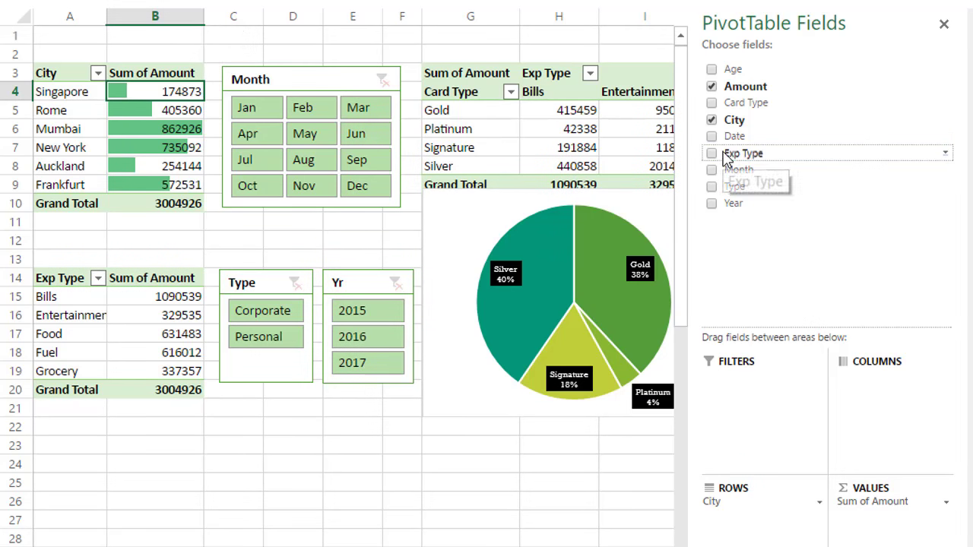
Step: Drag the Exp Type field into the Columns area of the pivot
drag(742, 152, 920, 397)
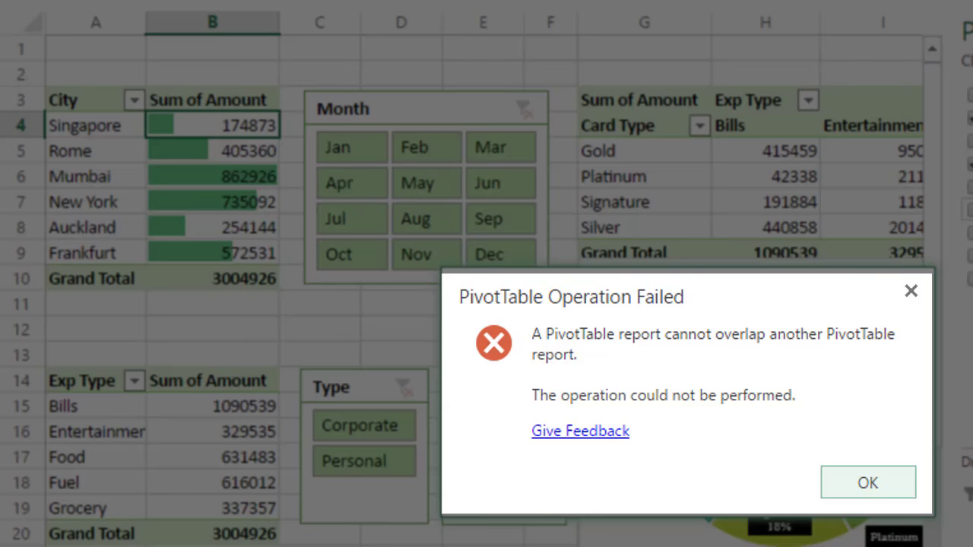
Step: Dismiss the PivotTable overlap error message
click(866, 484)
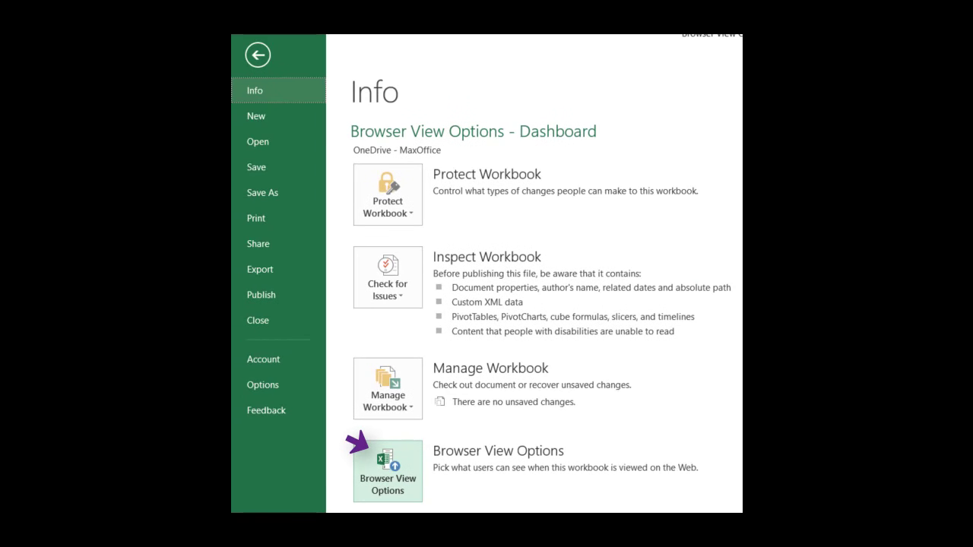
Step: Reopen Browser View Options from the File Info page
click(388, 467)
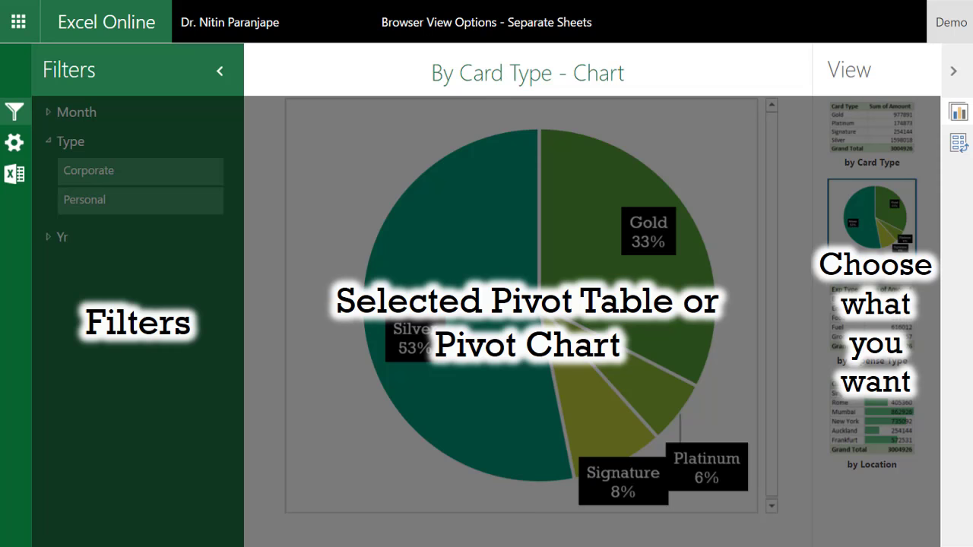
Step: Show the by Expense Type pivot and display its PivotTable field list
click(870, 307)
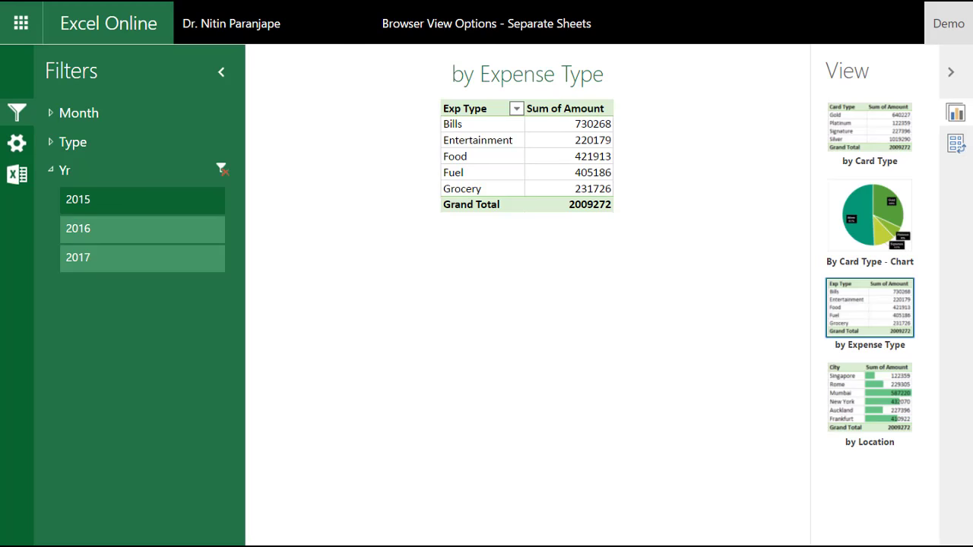
click(955, 143)
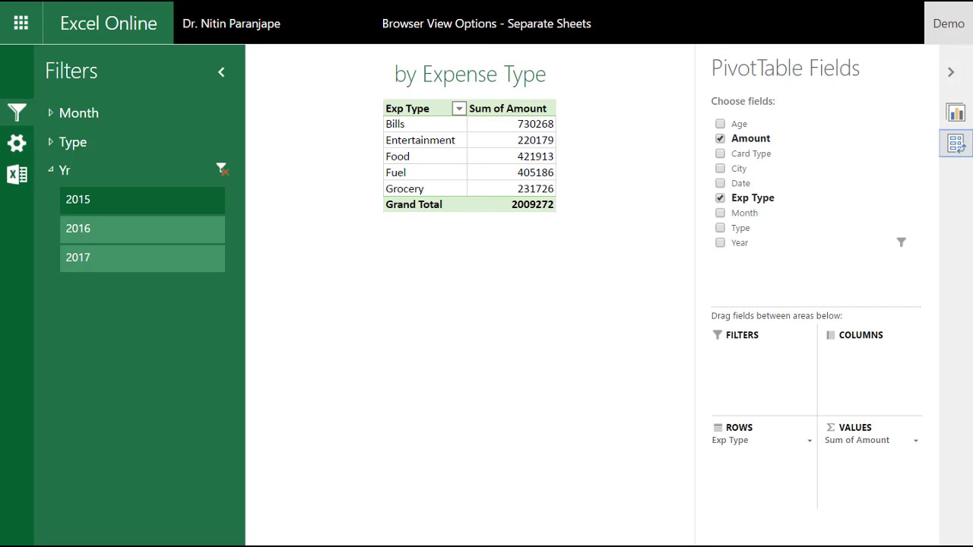